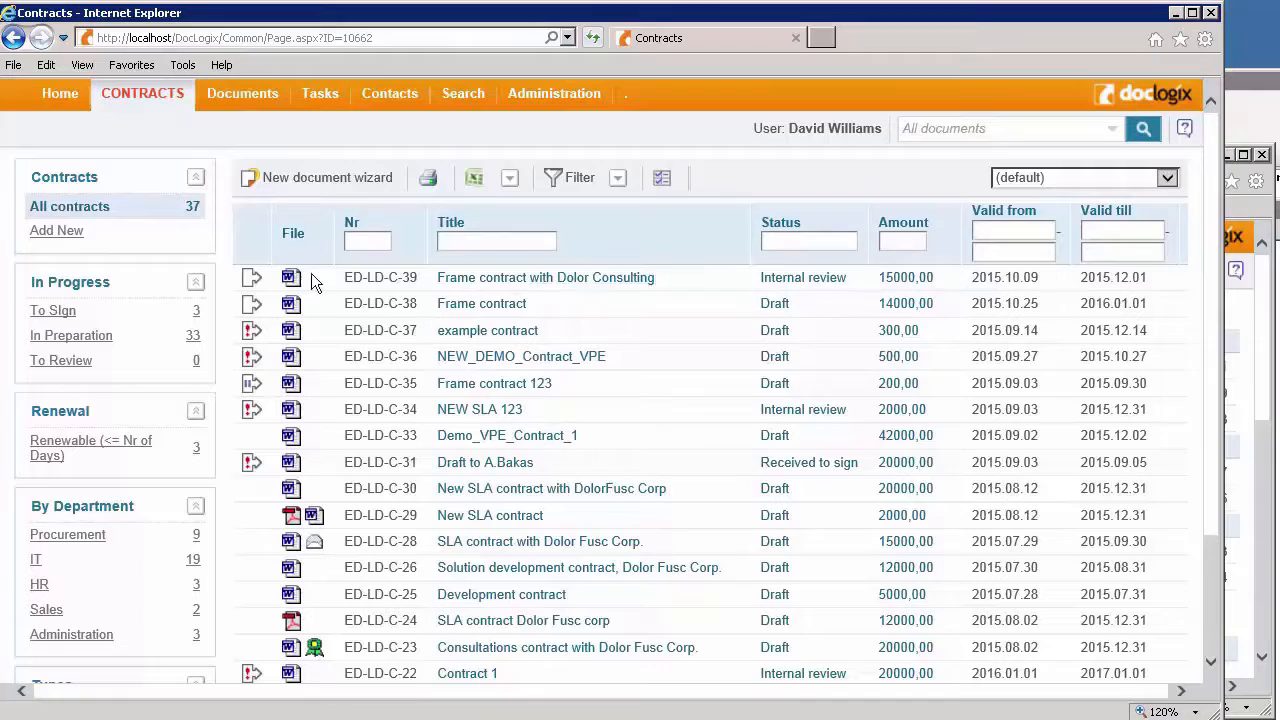
pyautogui.moveTo(252, 278)
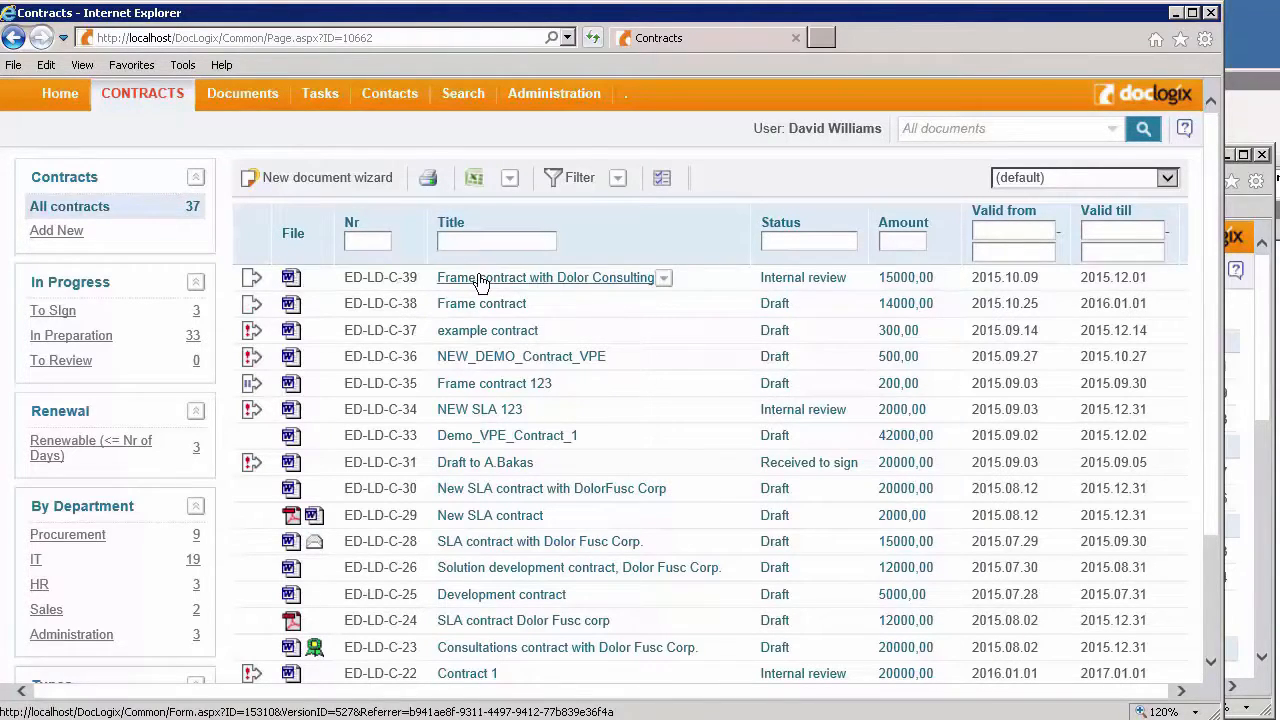
# Open the 'Frame contract with Dolor Consulting' form from the Contracts list.
pyautogui.click(544, 276)
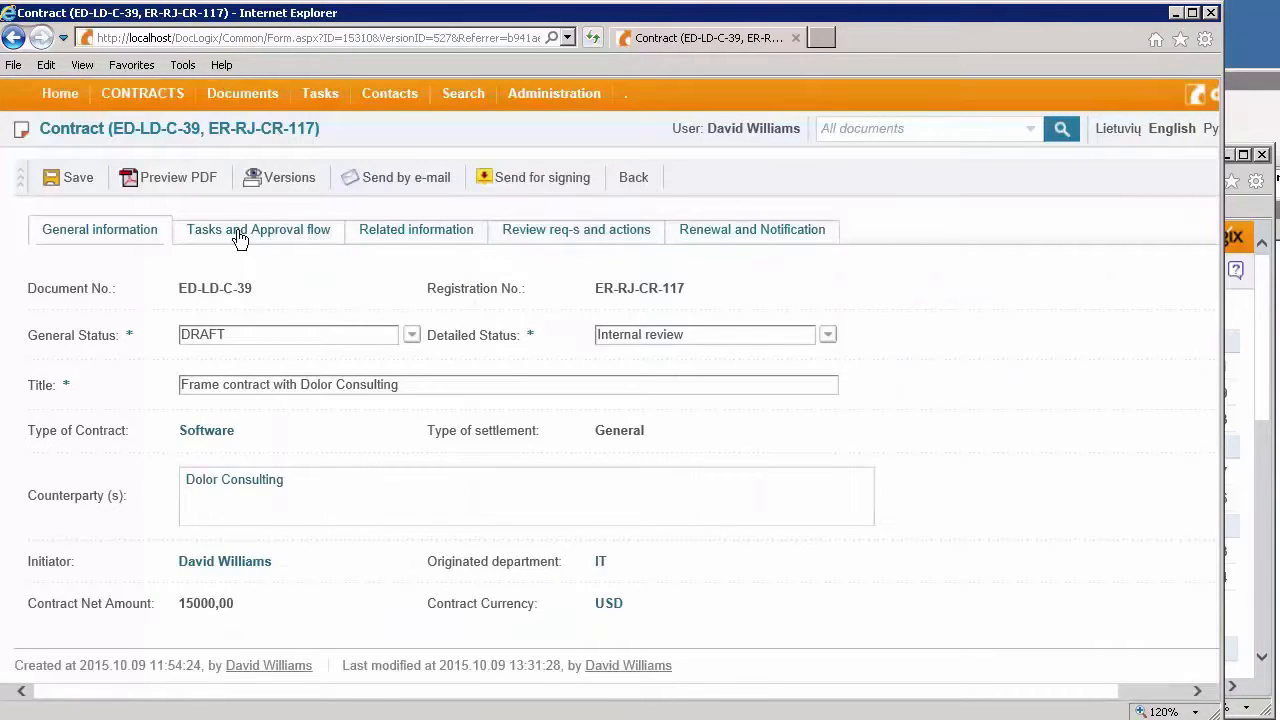
# Show the Tasks and Approval flow and open the pending Point Responsible Lawyer task from the task log.
pyautogui.click(258, 228)
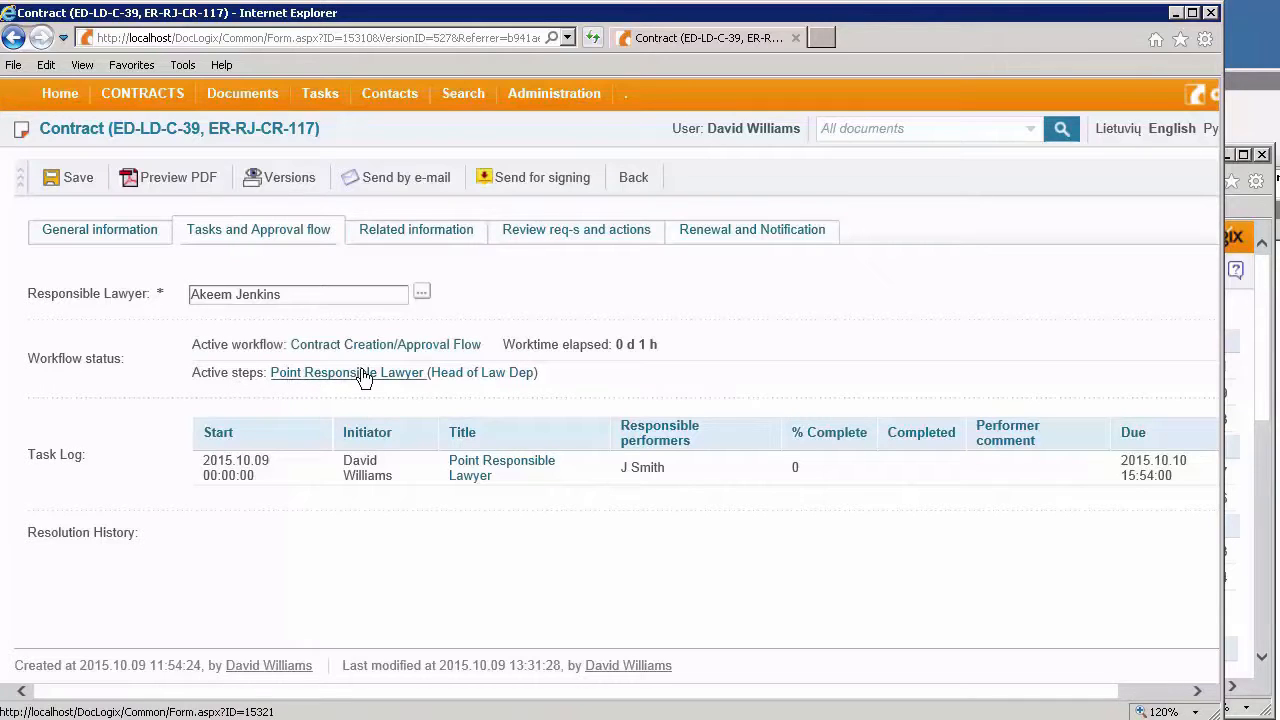
pyautogui.moveTo(92, 468)
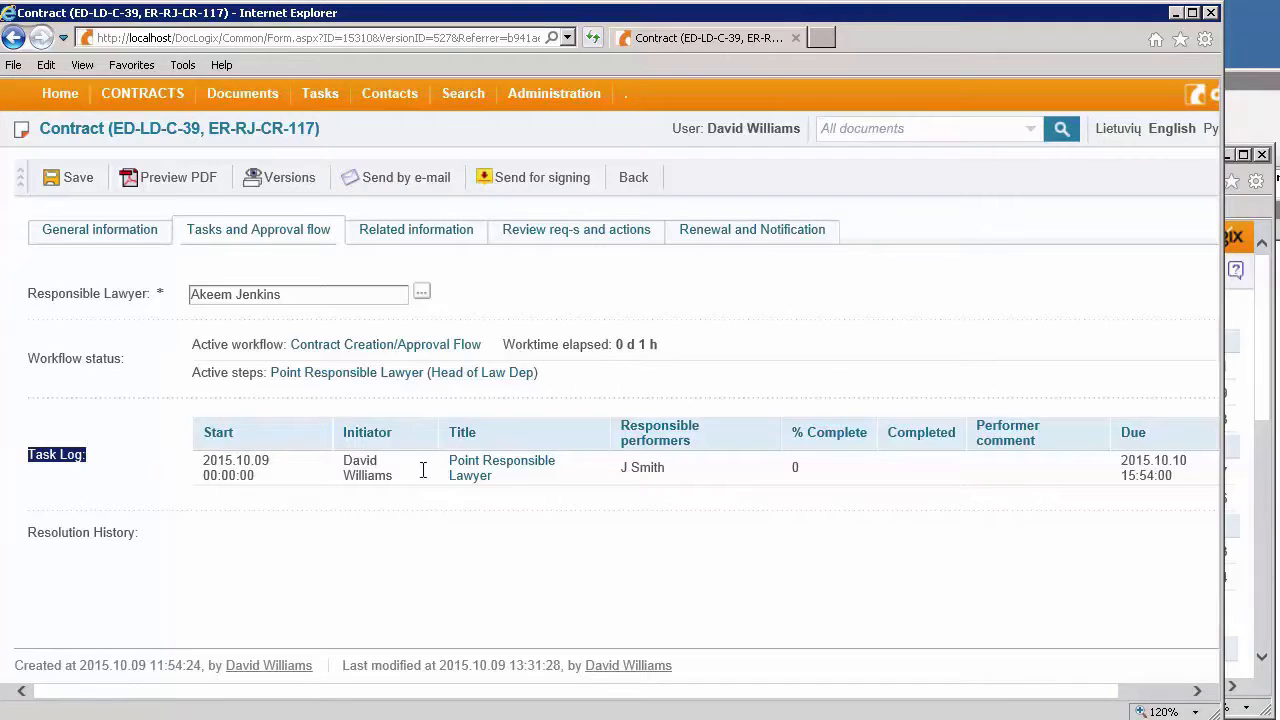
pyautogui.moveTo(672, 480)
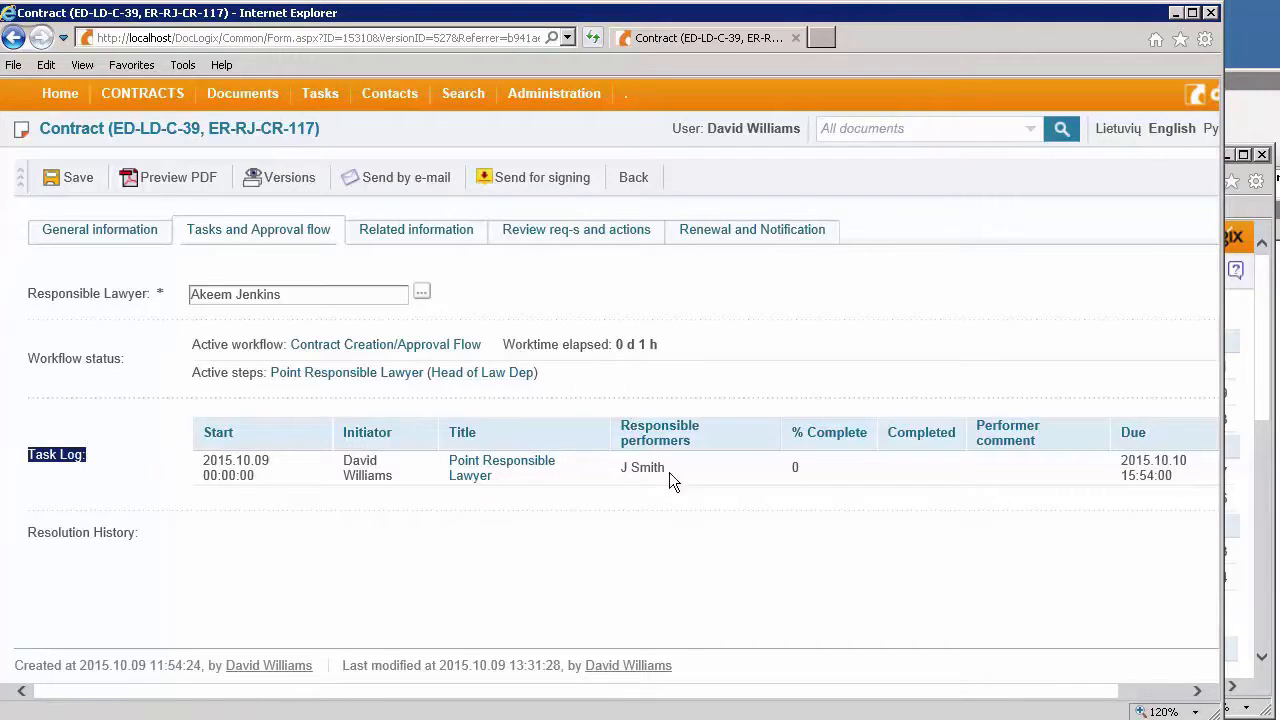
pyautogui.doubleClick(642, 468)
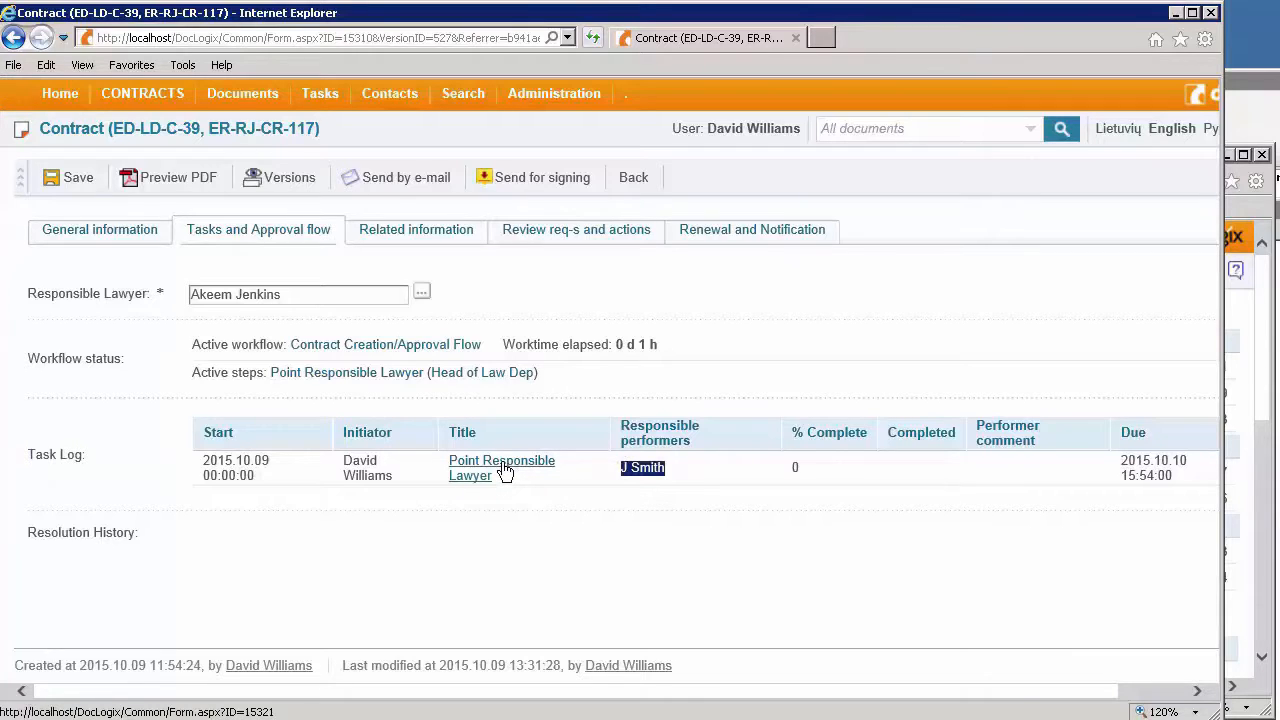
pyautogui.click(500, 468)
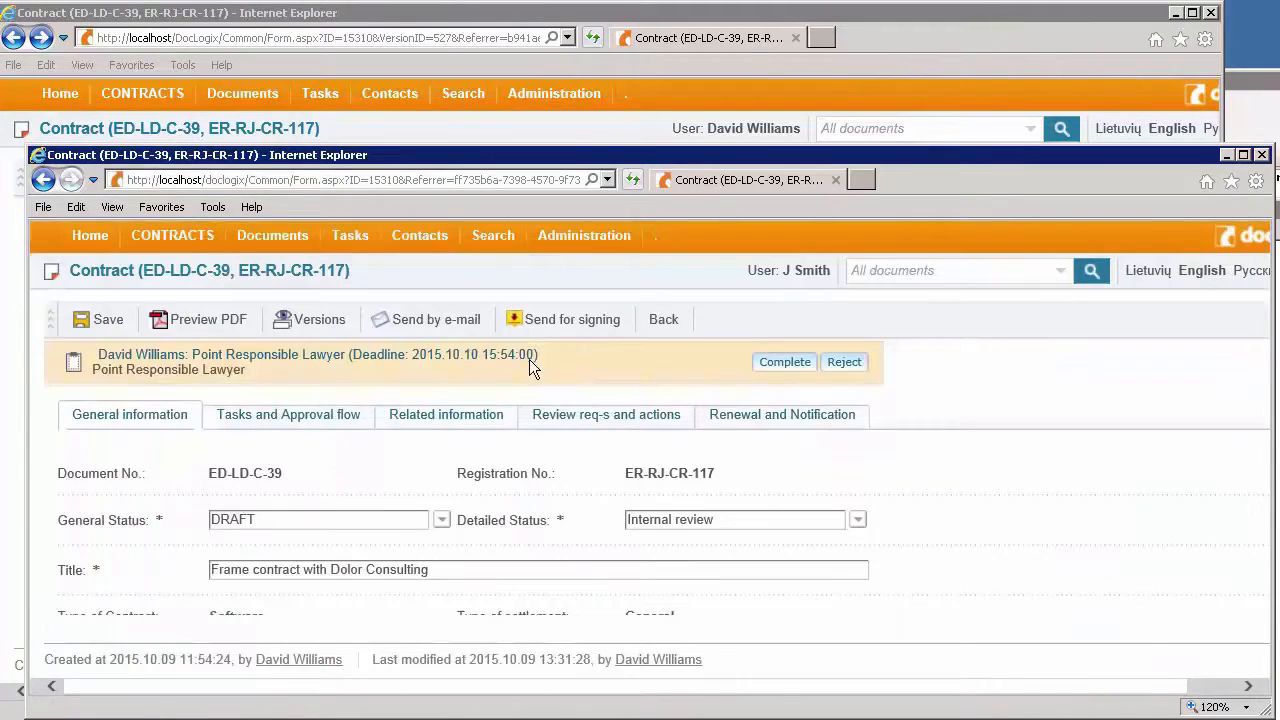
pyautogui.moveTo(48, 368)
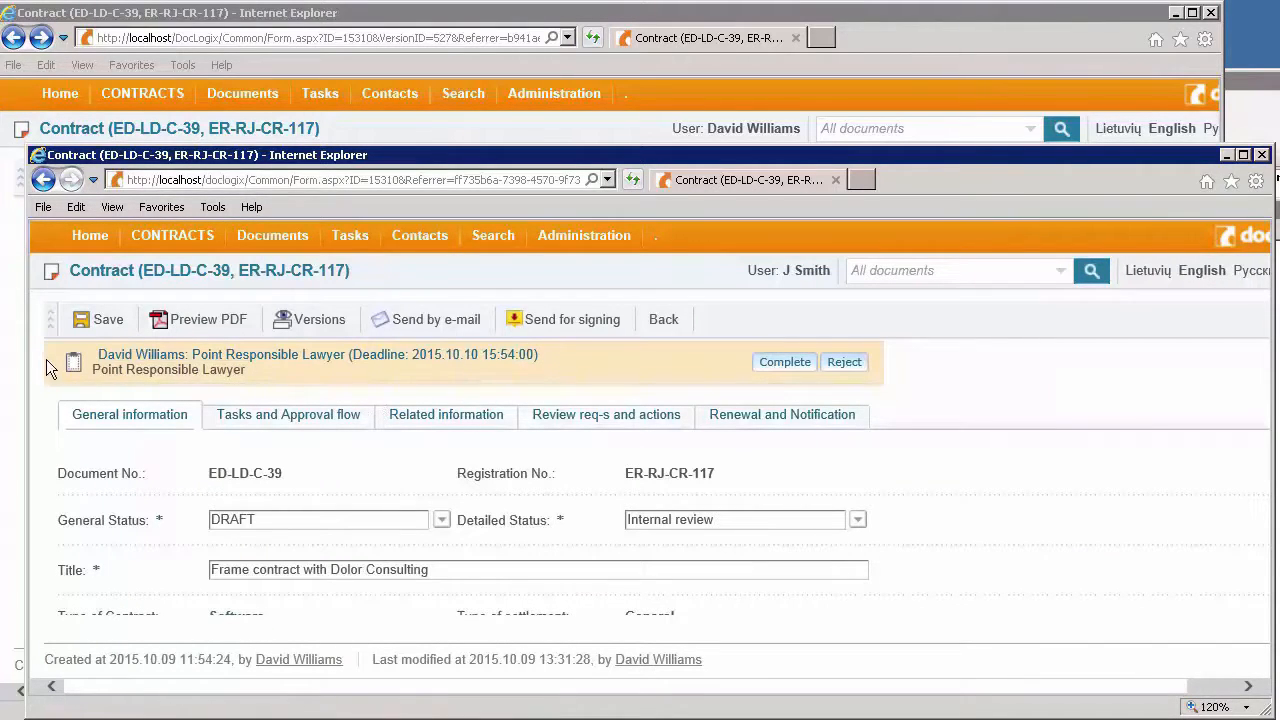
pyautogui.moveTo(248, 378)
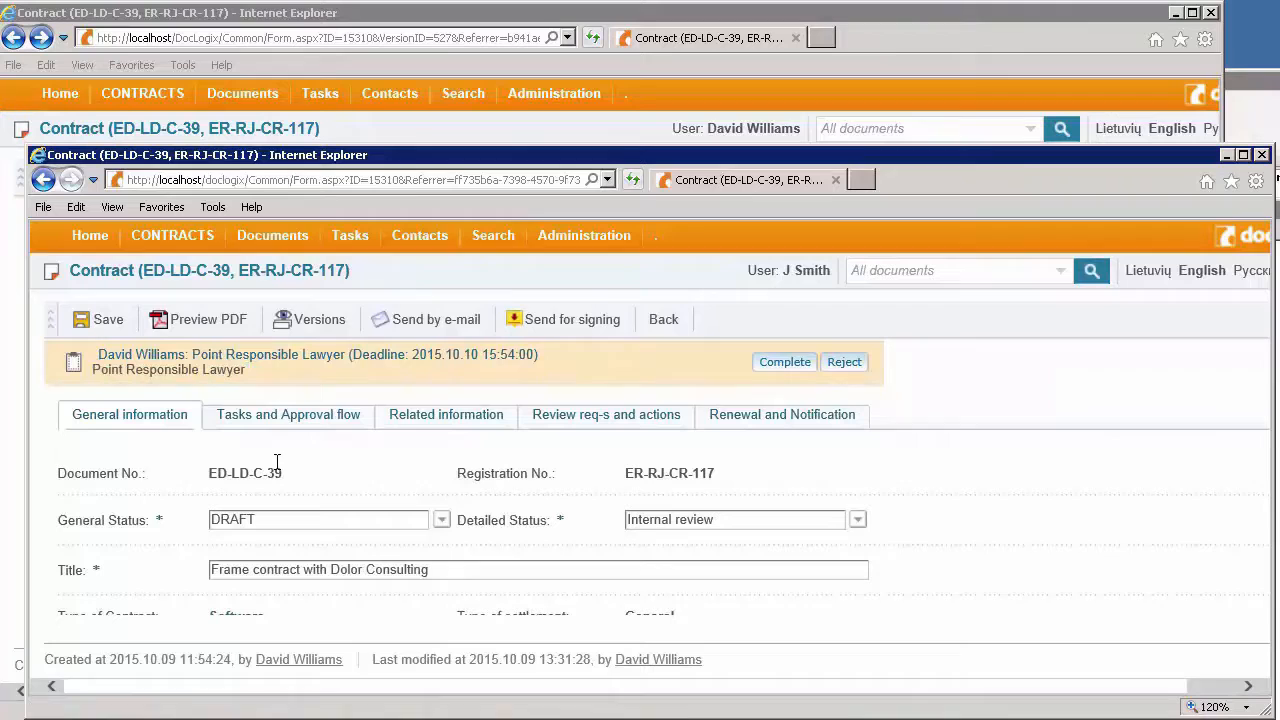
# As the performer, review the contract's approval flow and return to its General information (15000 USD).
pyautogui.click(288, 414)
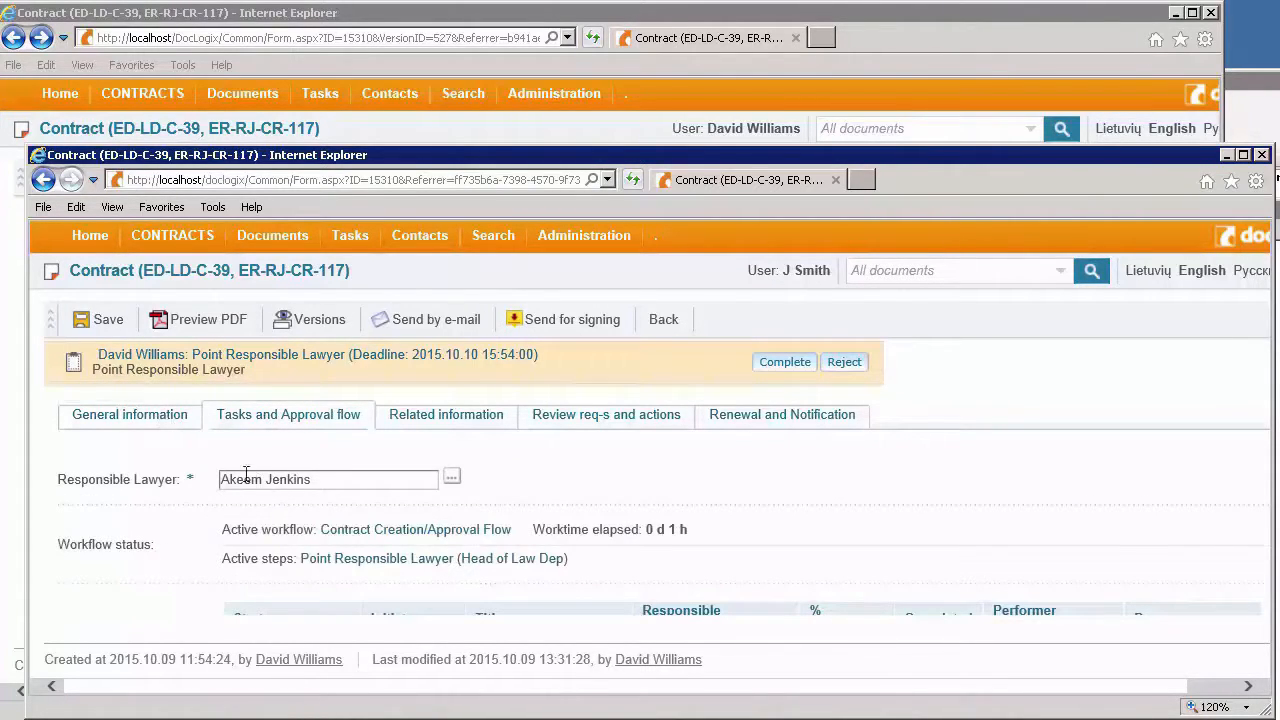
pyautogui.click(128, 414)
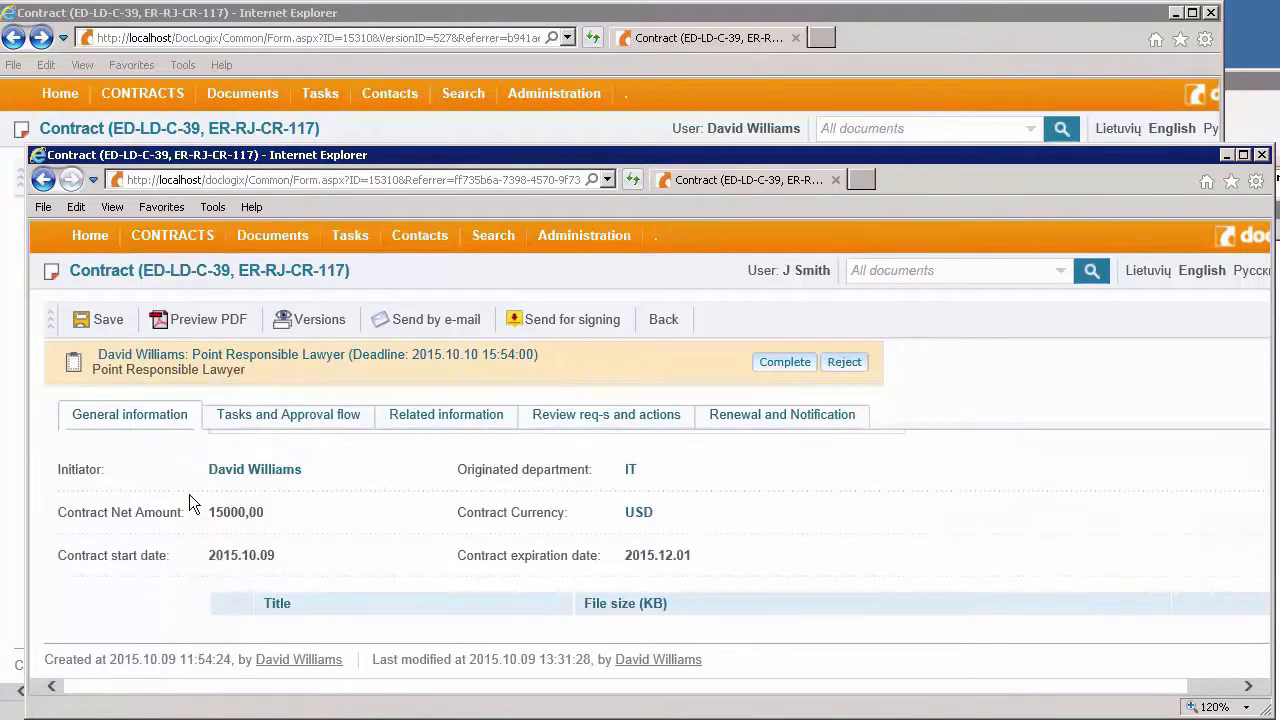
# Read through the StandardContract-EN preview, close it and return to the Tasks and Approval flow.
pyautogui.scroll(-3)
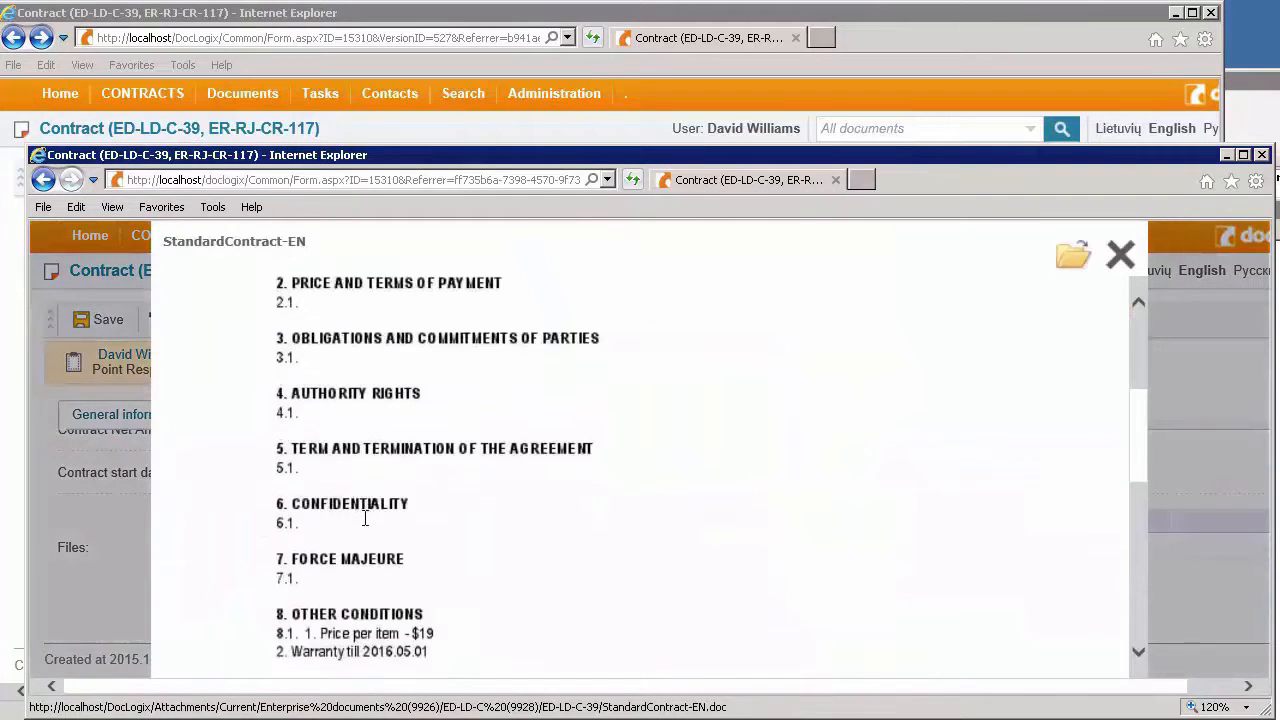
pyautogui.scroll(-3)
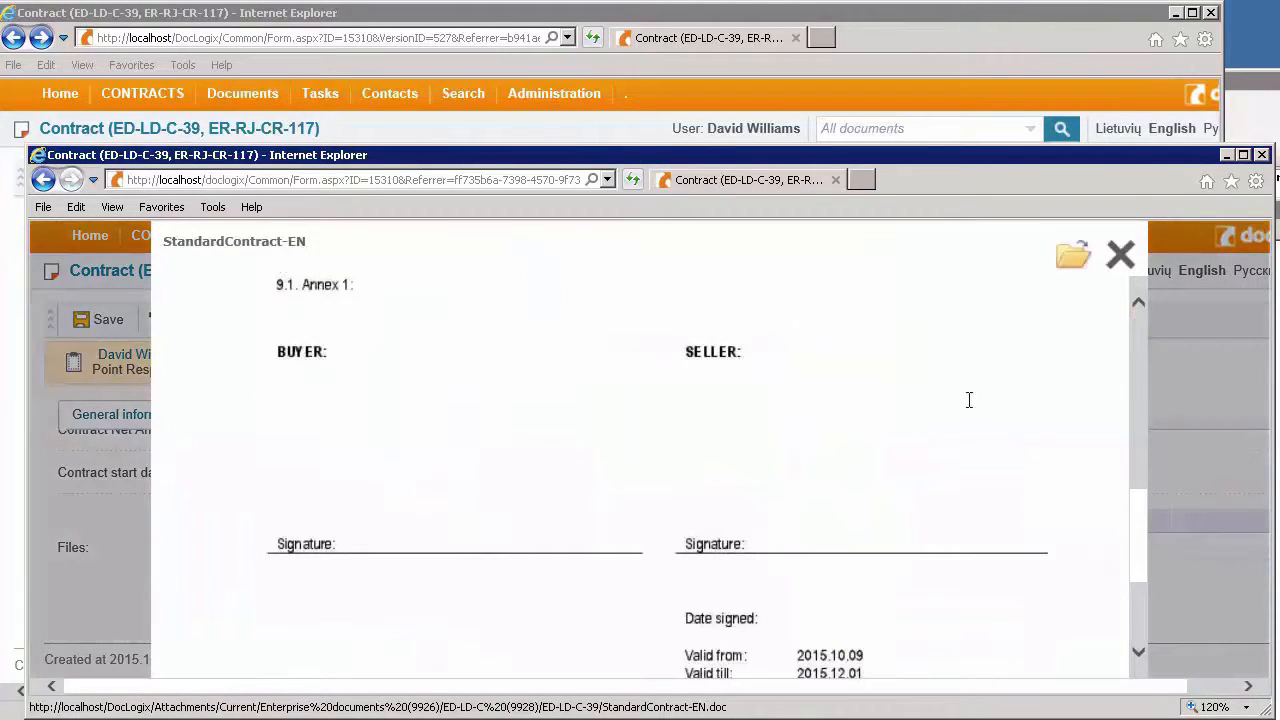
pyautogui.click(1120, 254)
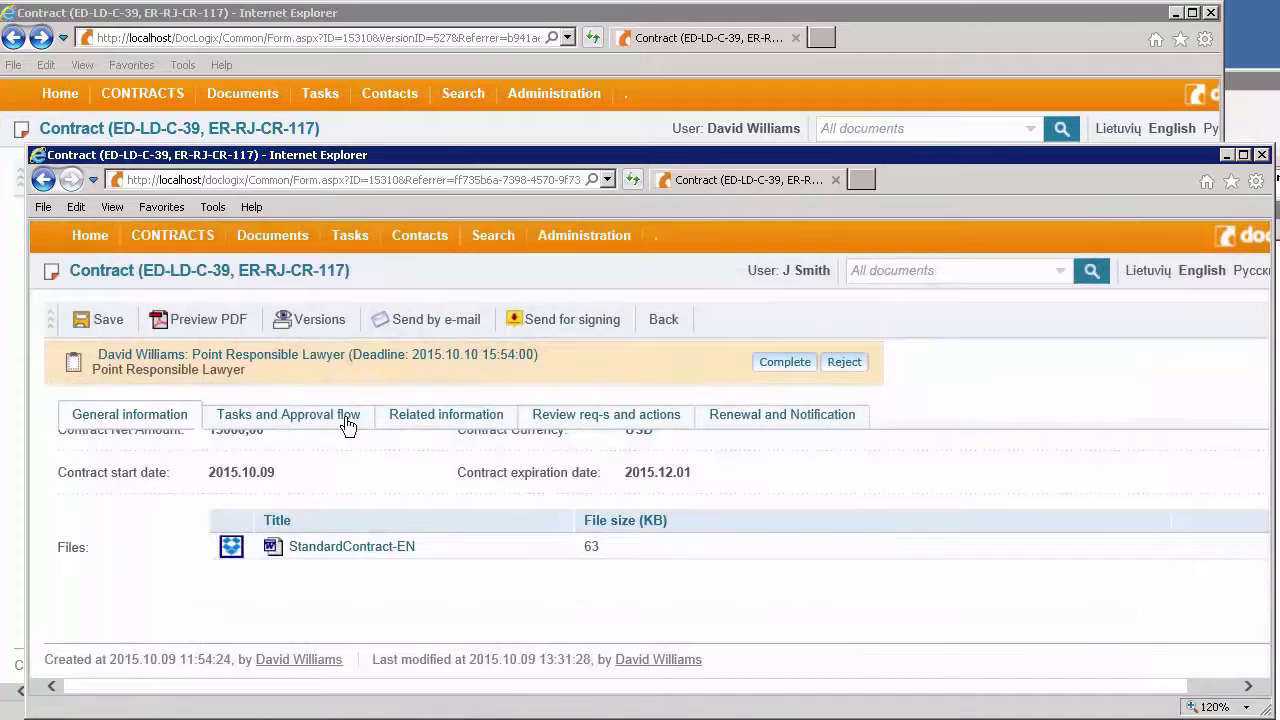
pyautogui.click(288, 414)
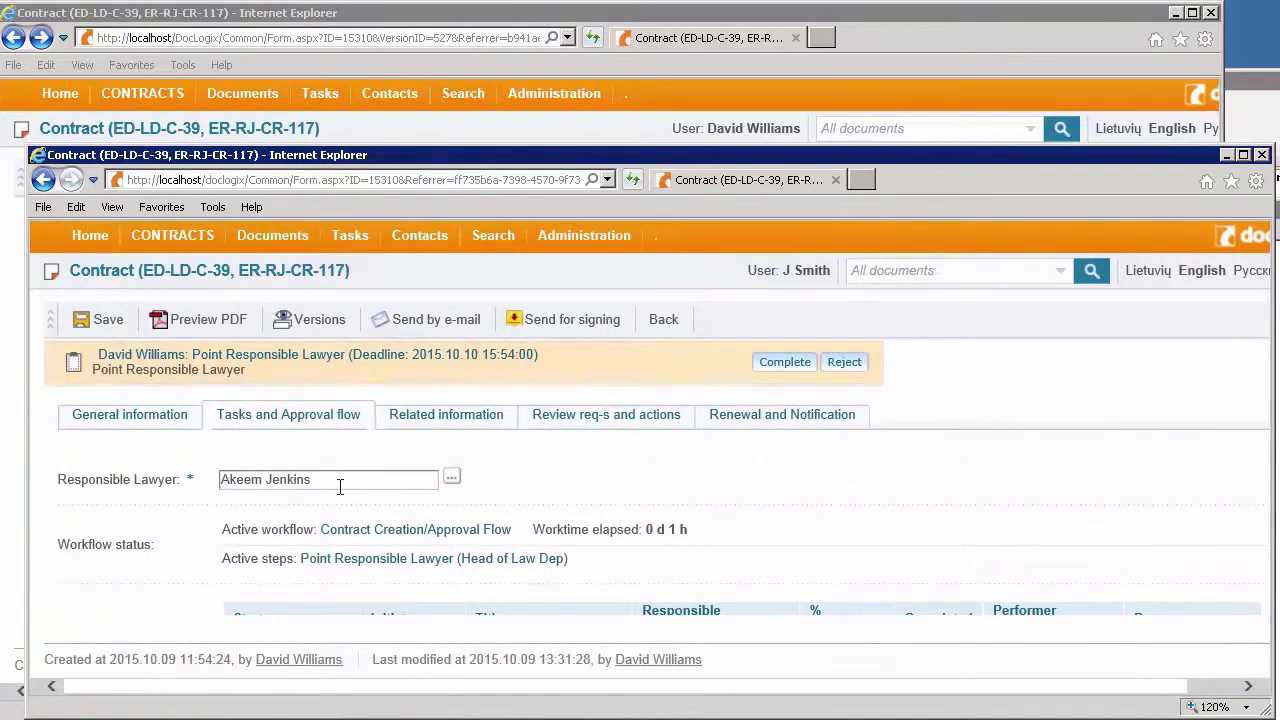
pyautogui.click(328, 480)
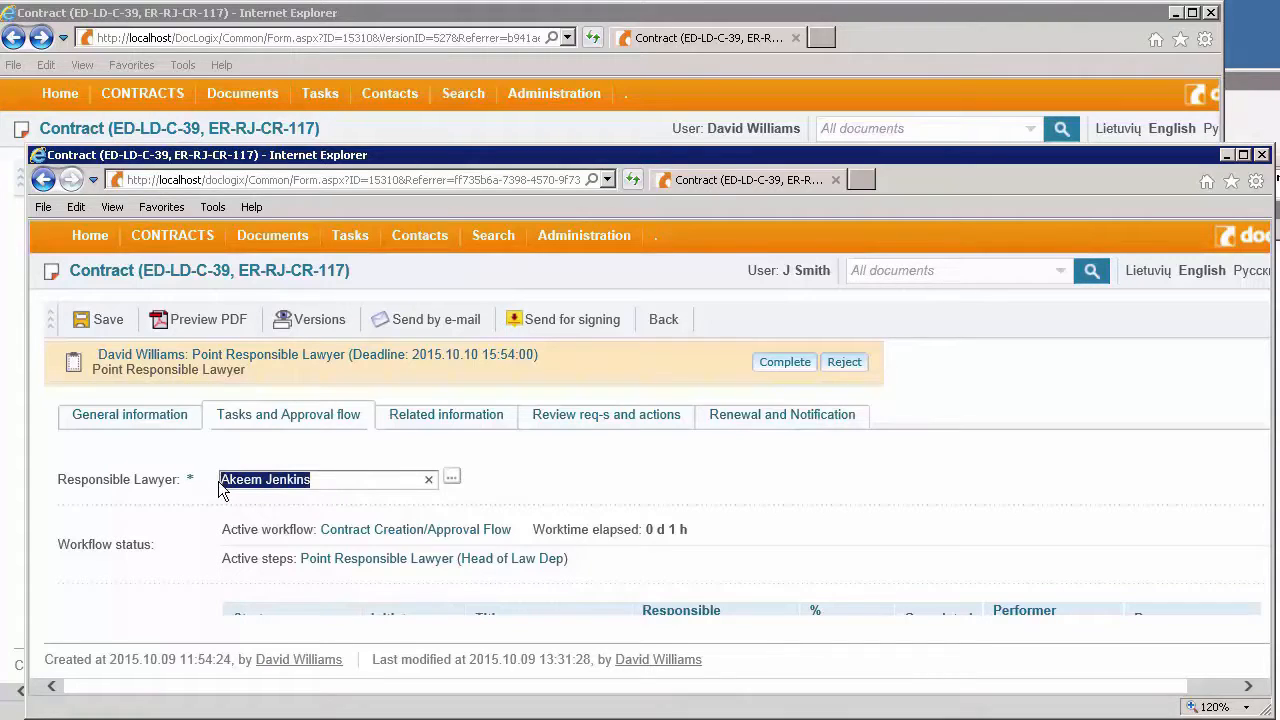
pyautogui.write('Mar')
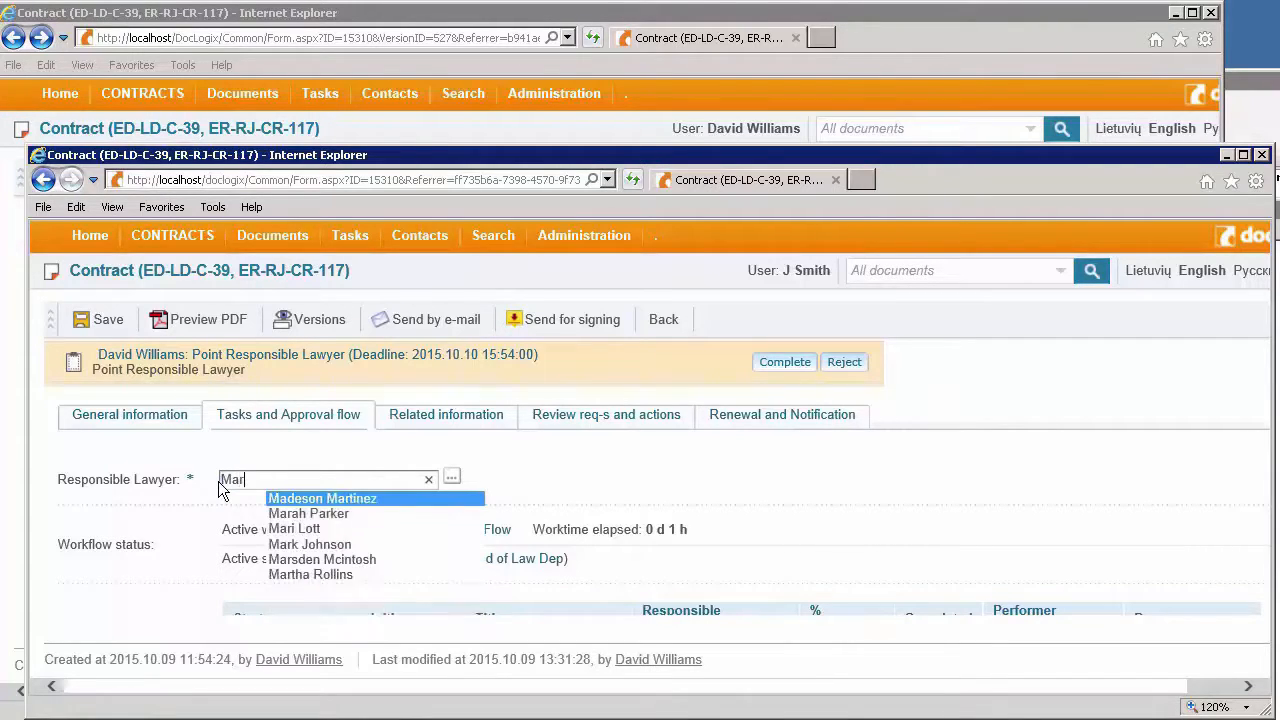
pyautogui.click(310, 544)
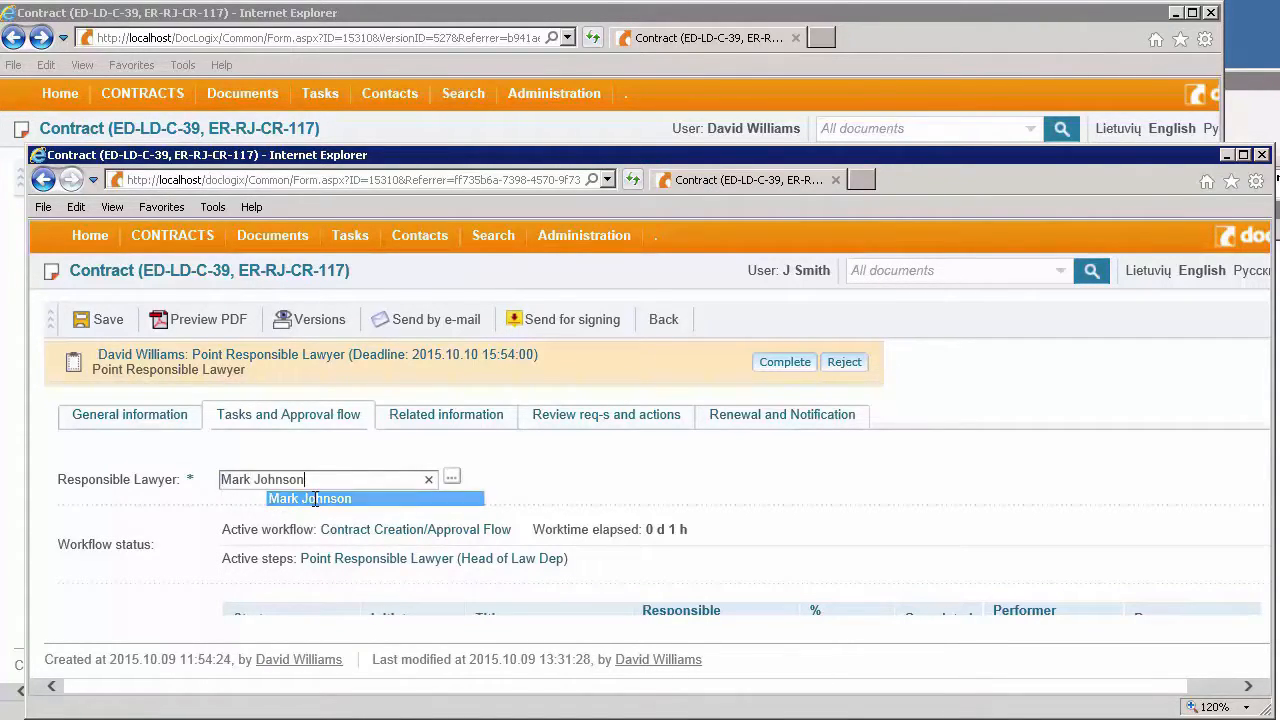
pyautogui.click(308, 498)
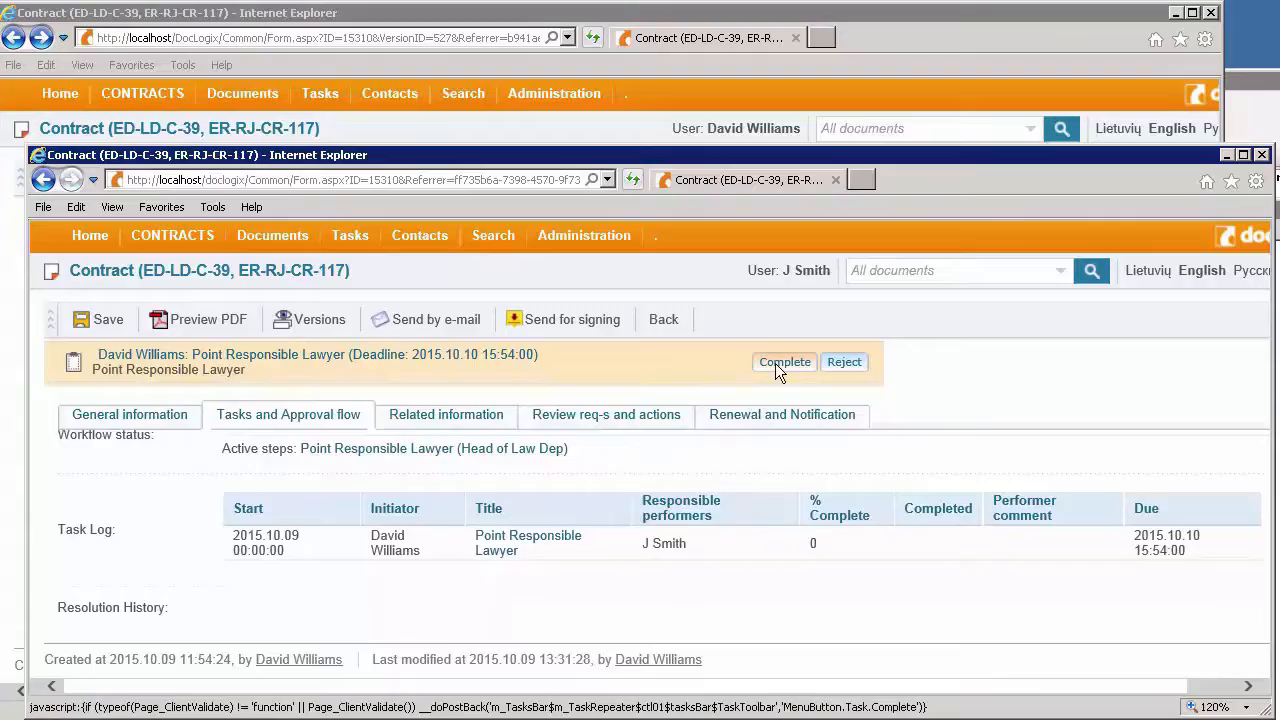
pyautogui.click(784, 362)
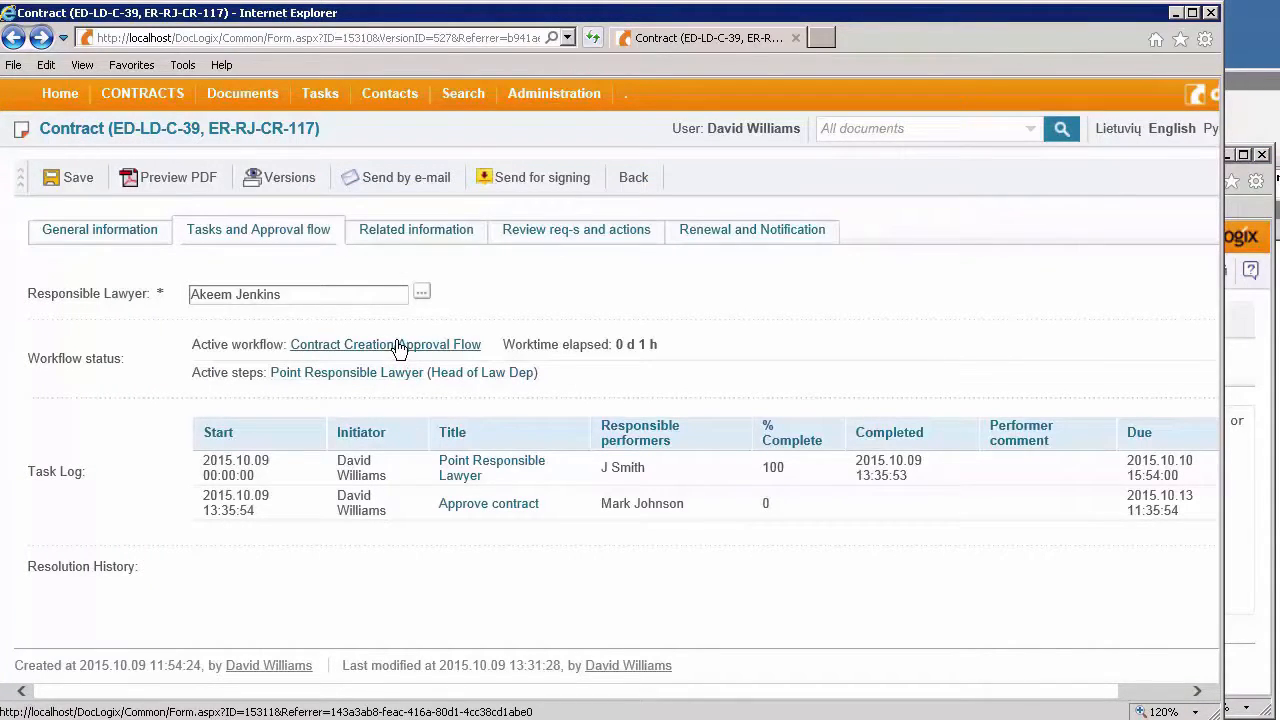
# View the Contract Creation/Approval Flow diagram at 80%, showing Approve contract as the active step.
pyautogui.click(384, 344)
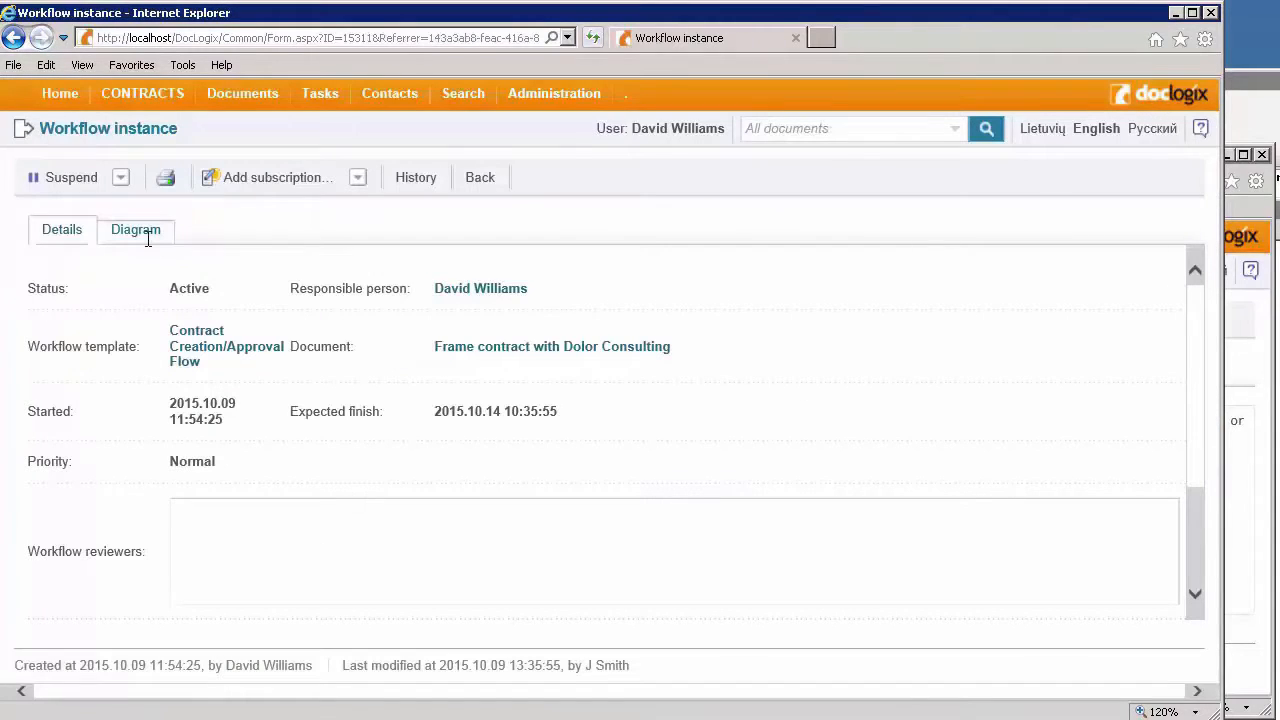
pyautogui.click(136, 228)
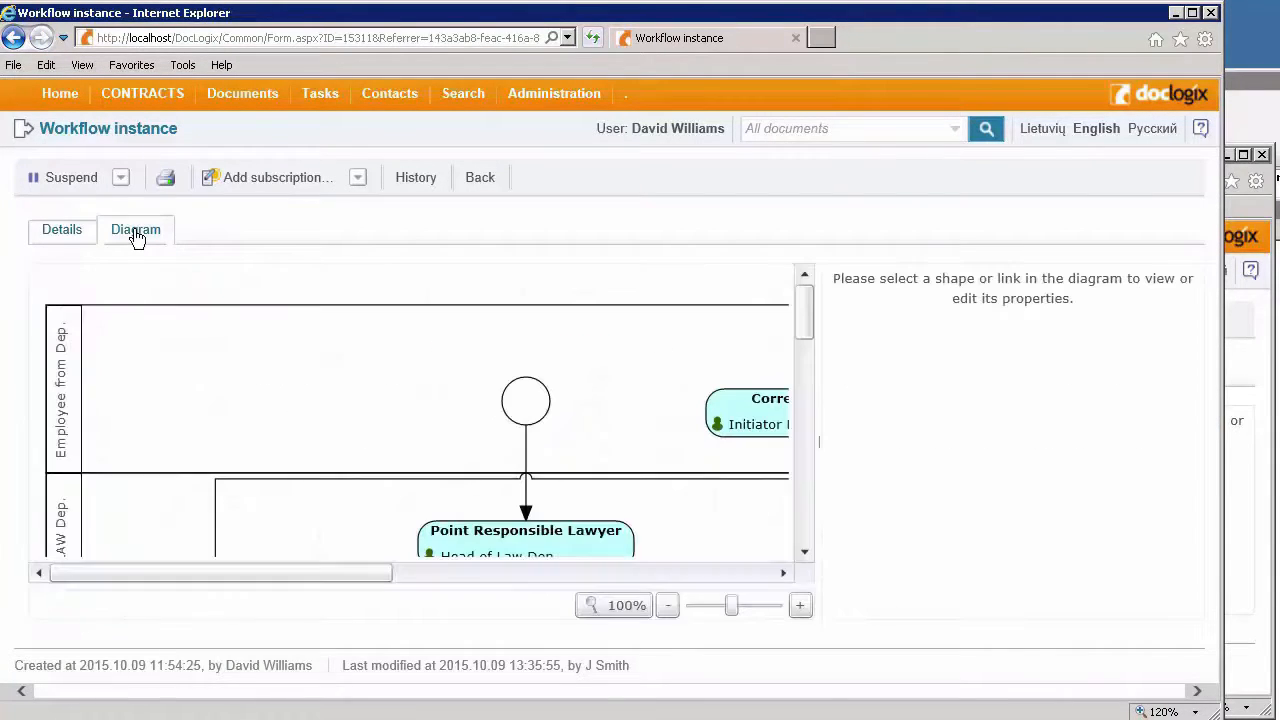
pyautogui.click(668, 604)
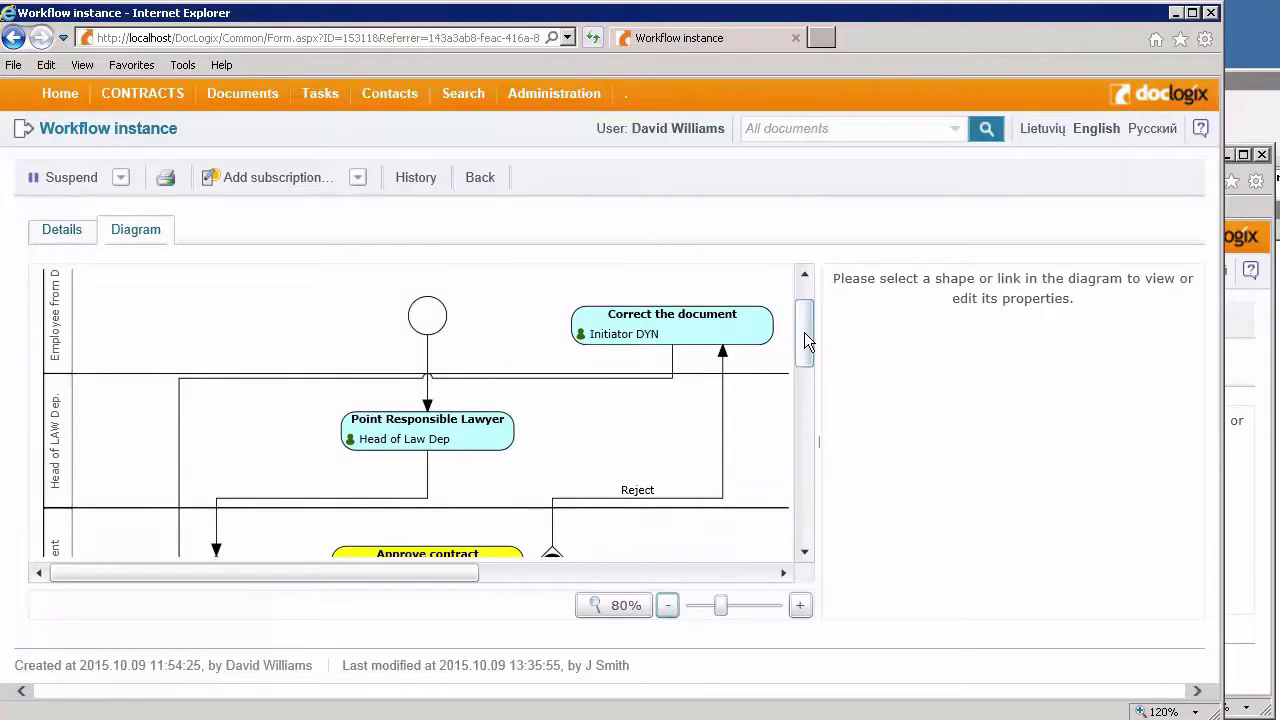
pyautogui.scroll(-3)
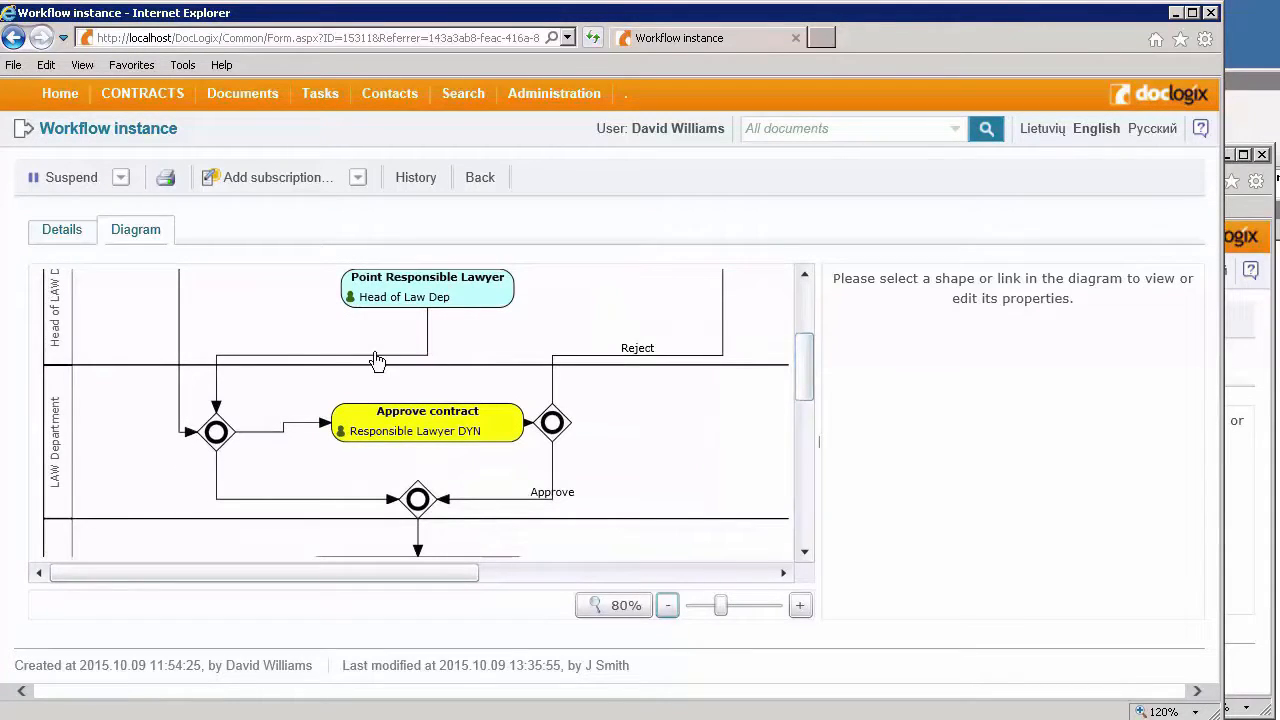
pyautogui.moveTo(388, 430)
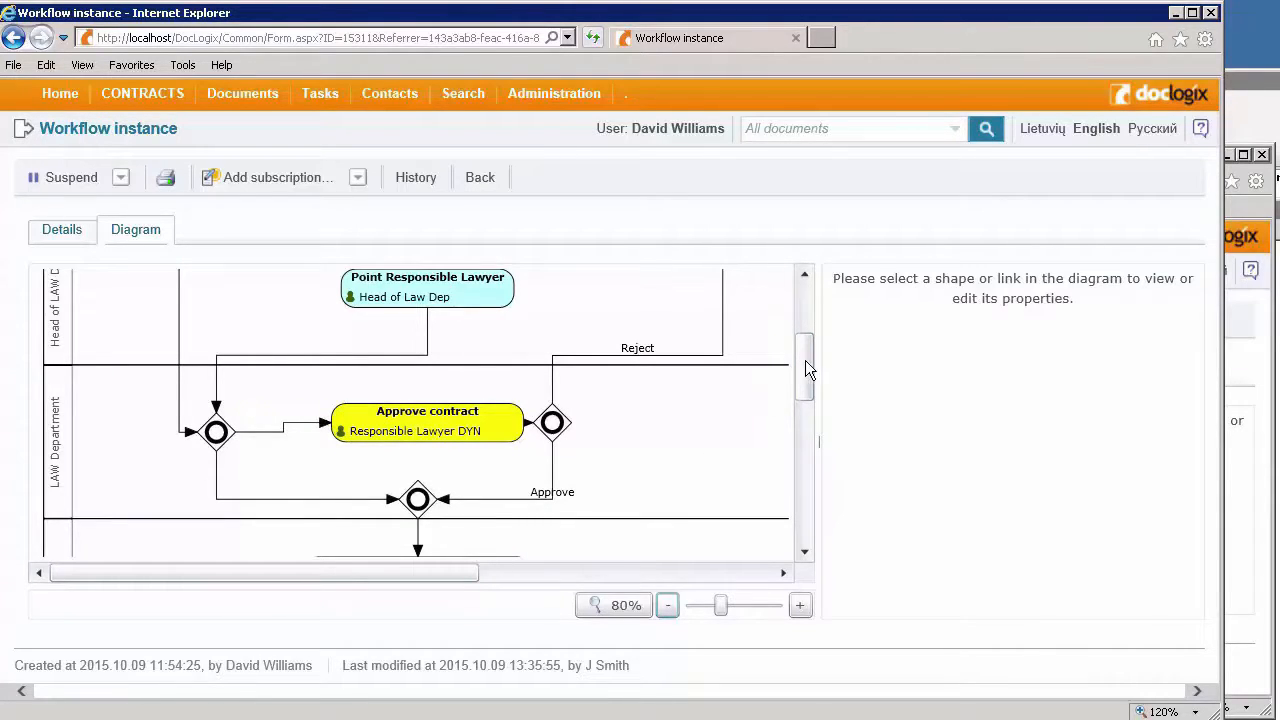
pyautogui.scroll(-3)
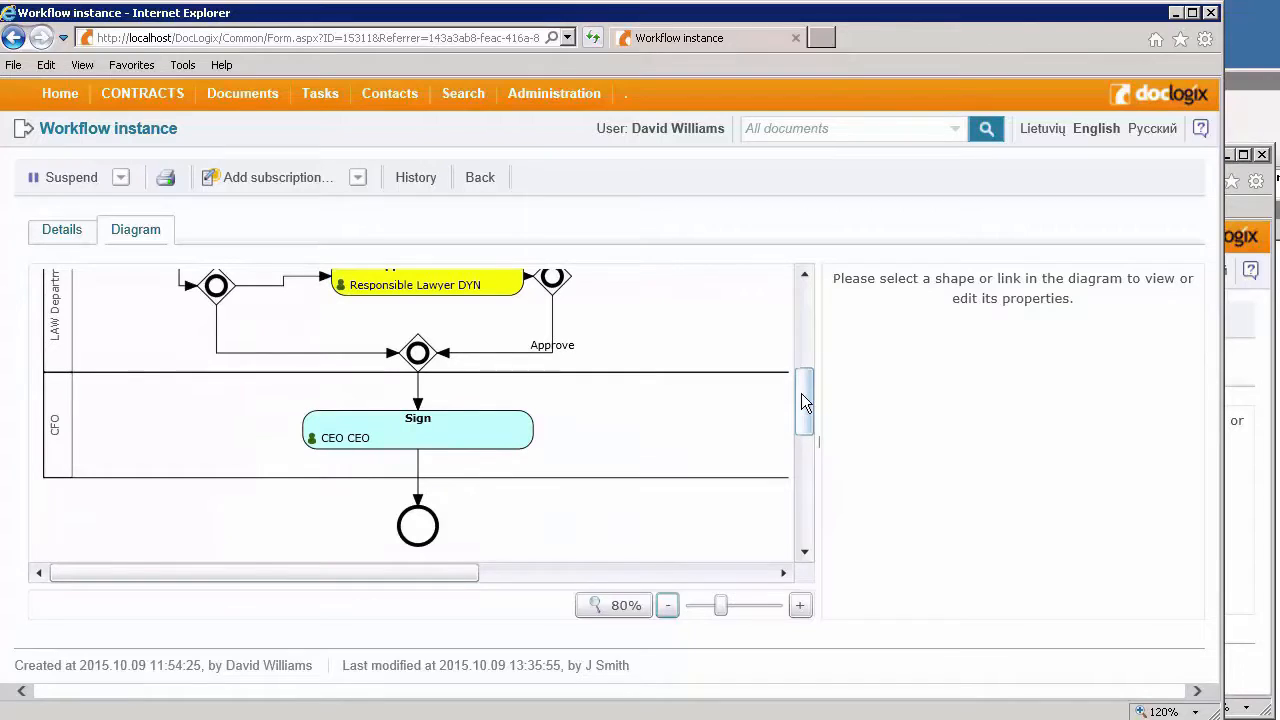